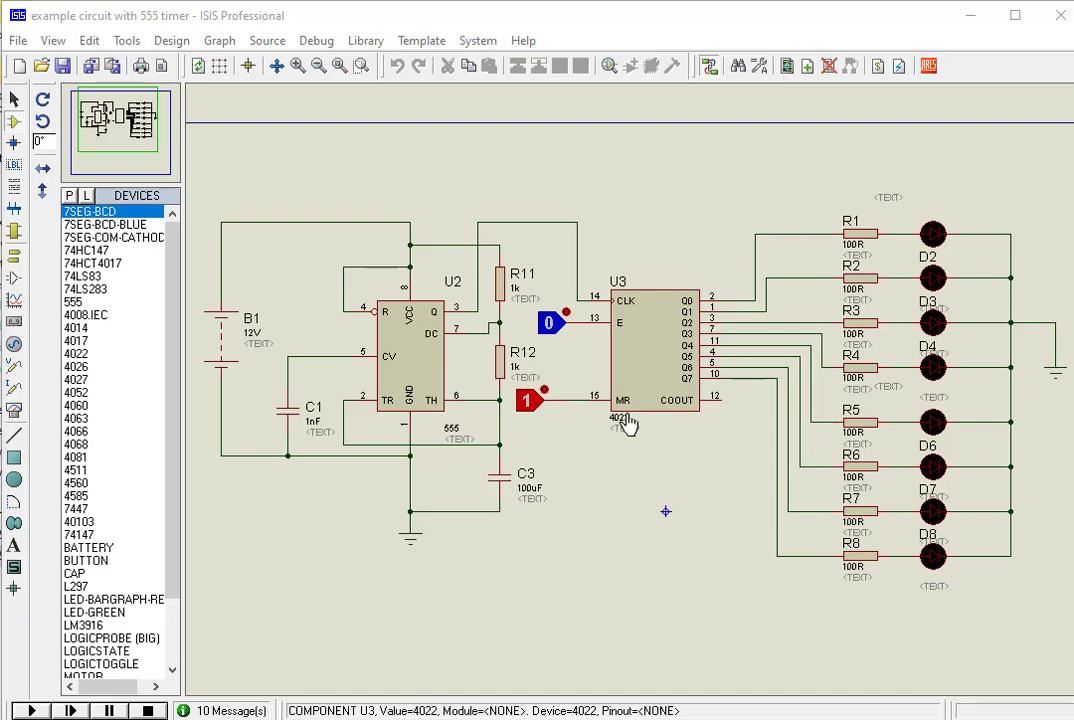
mouse_move(622, 434)
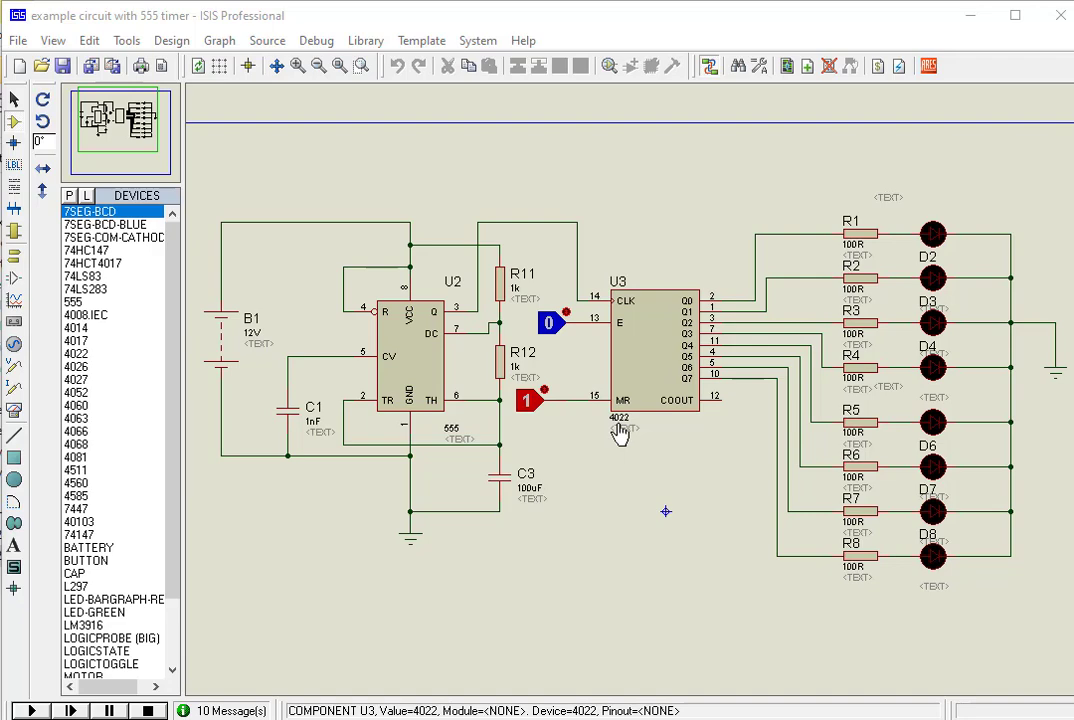
mouse_move(612, 330)
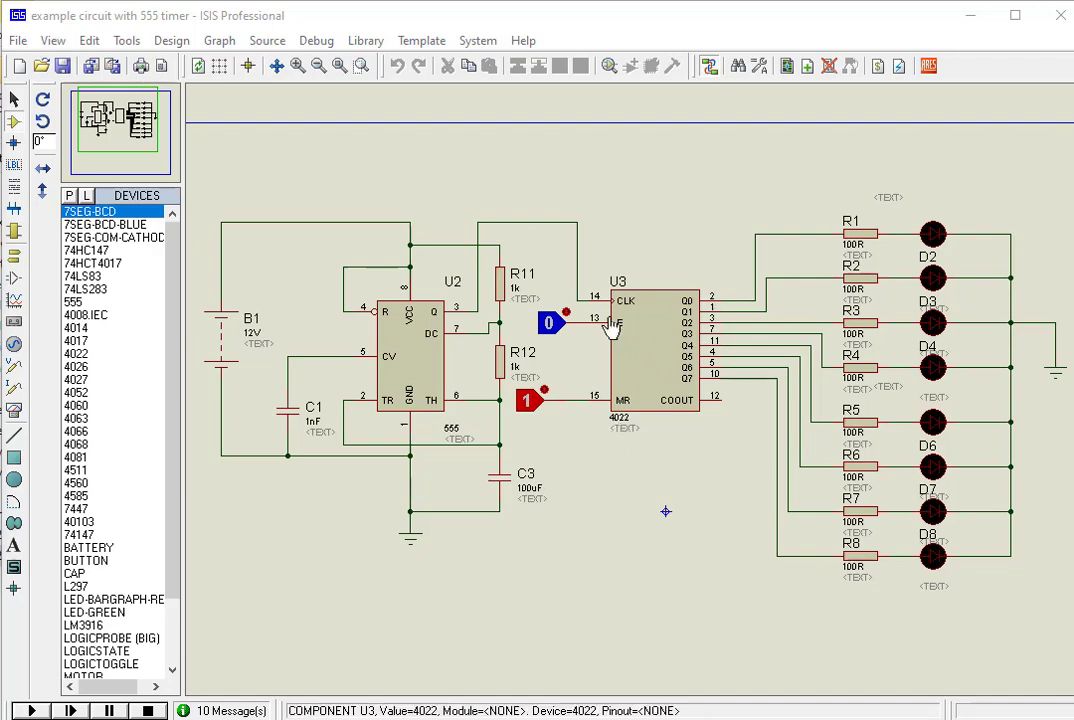
mouse_move(620, 312)
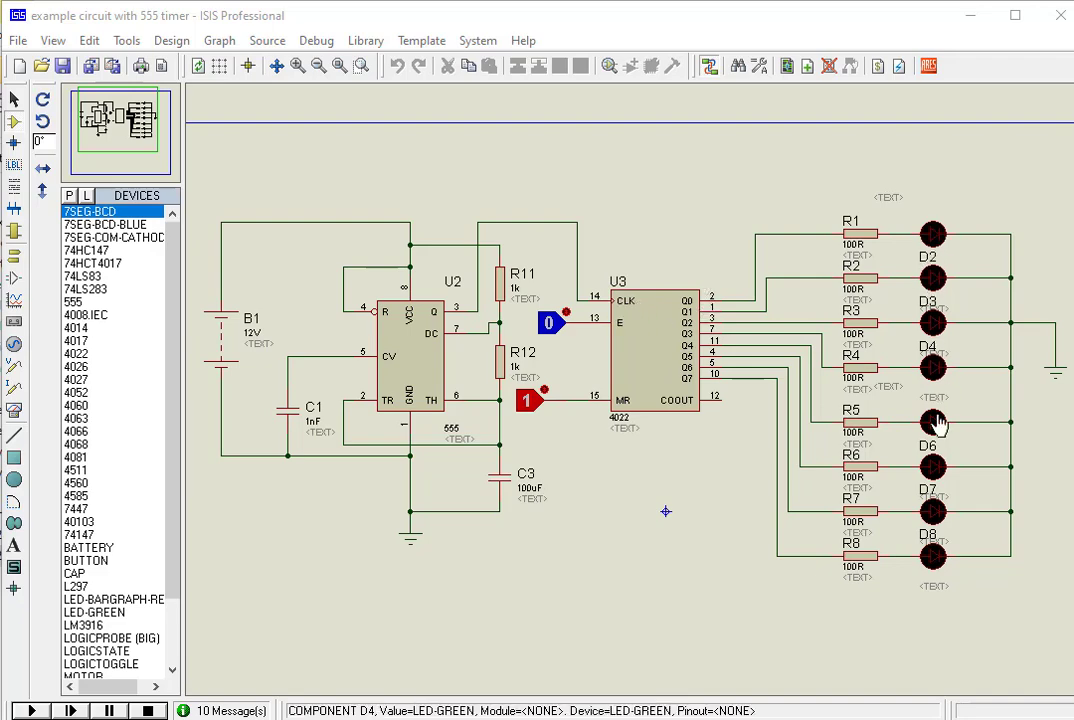
mouse_move(932, 336)
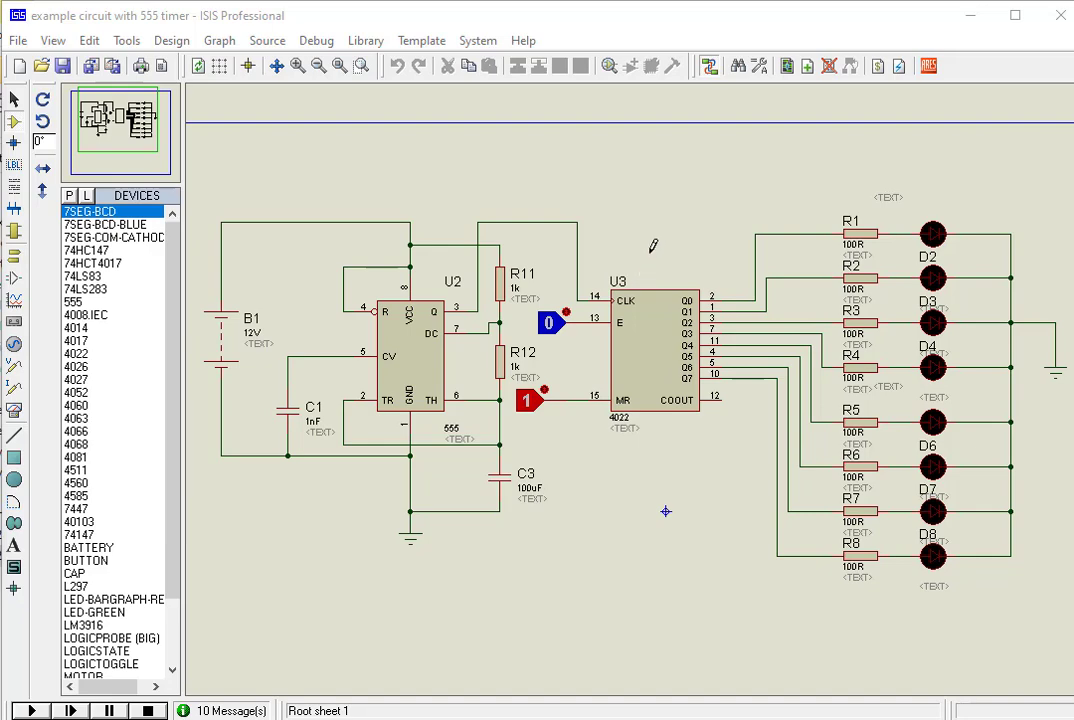
mouse_move(690, 378)
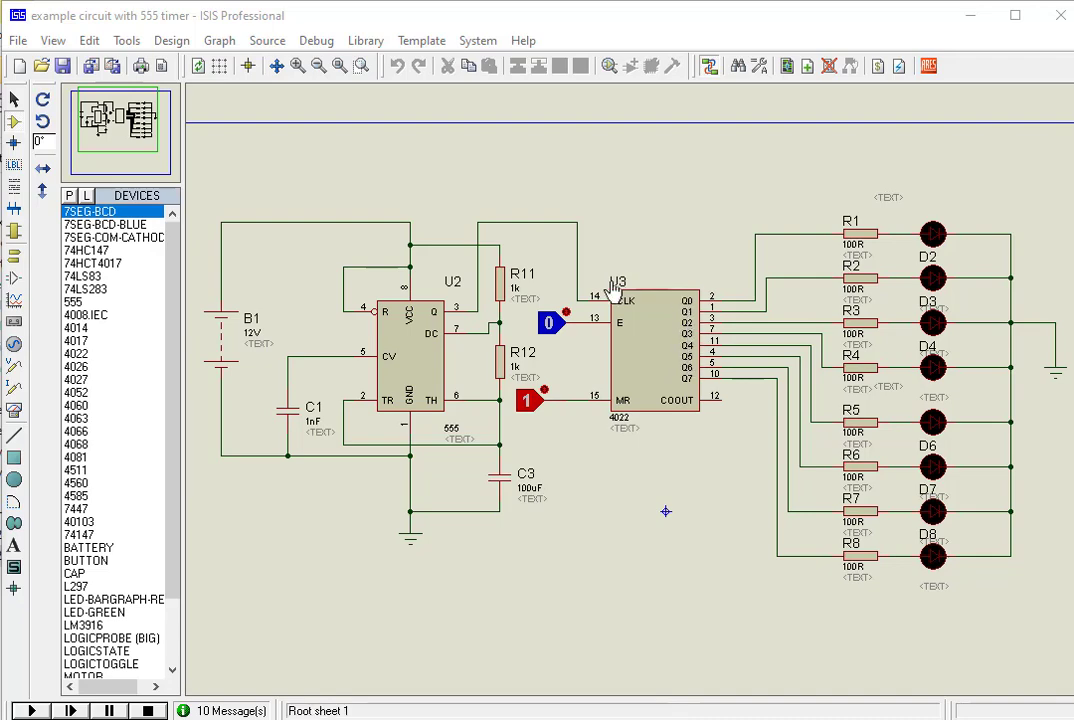
mouse_move(628, 312)
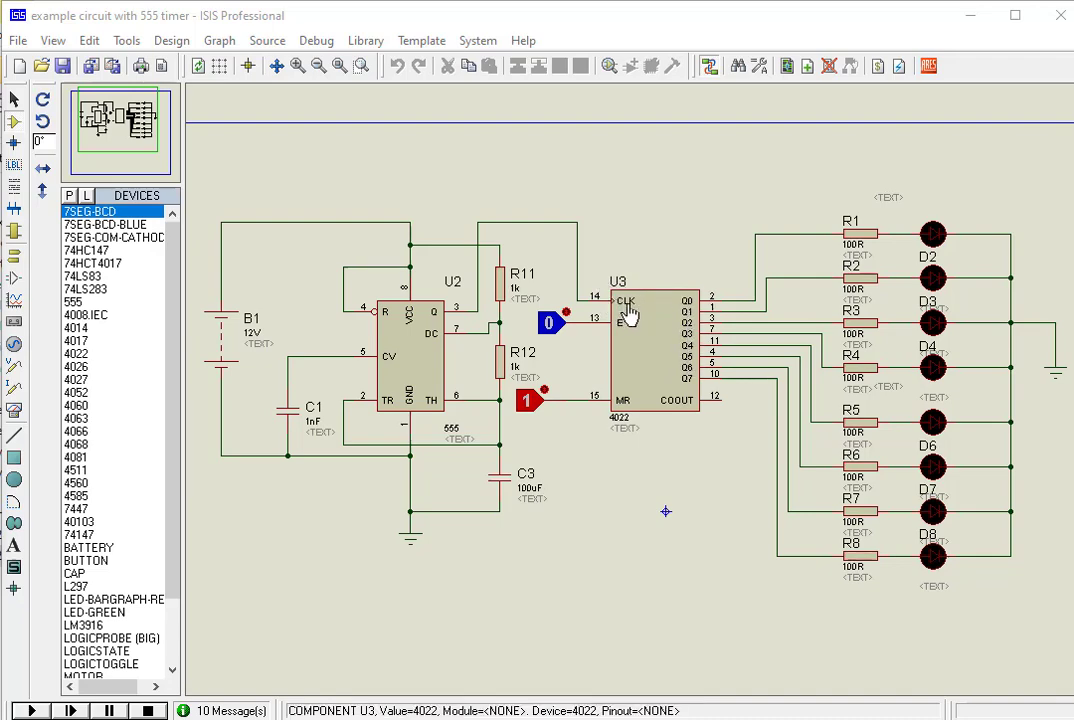
mouse_move(656, 352)
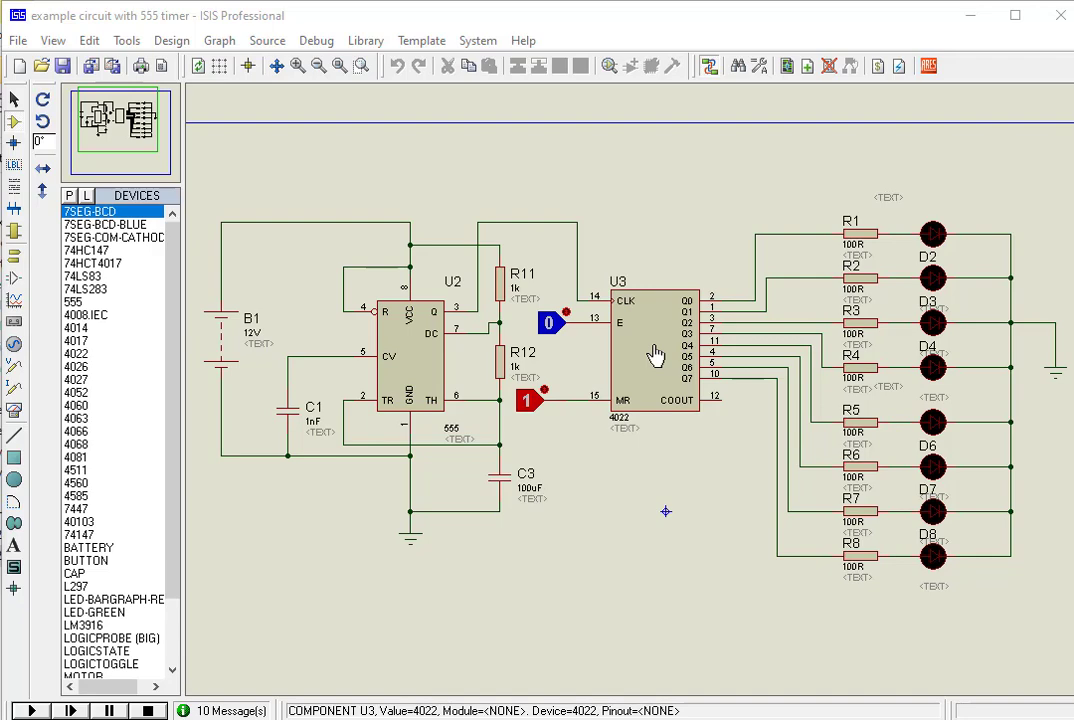
mouse_move(628, 316)
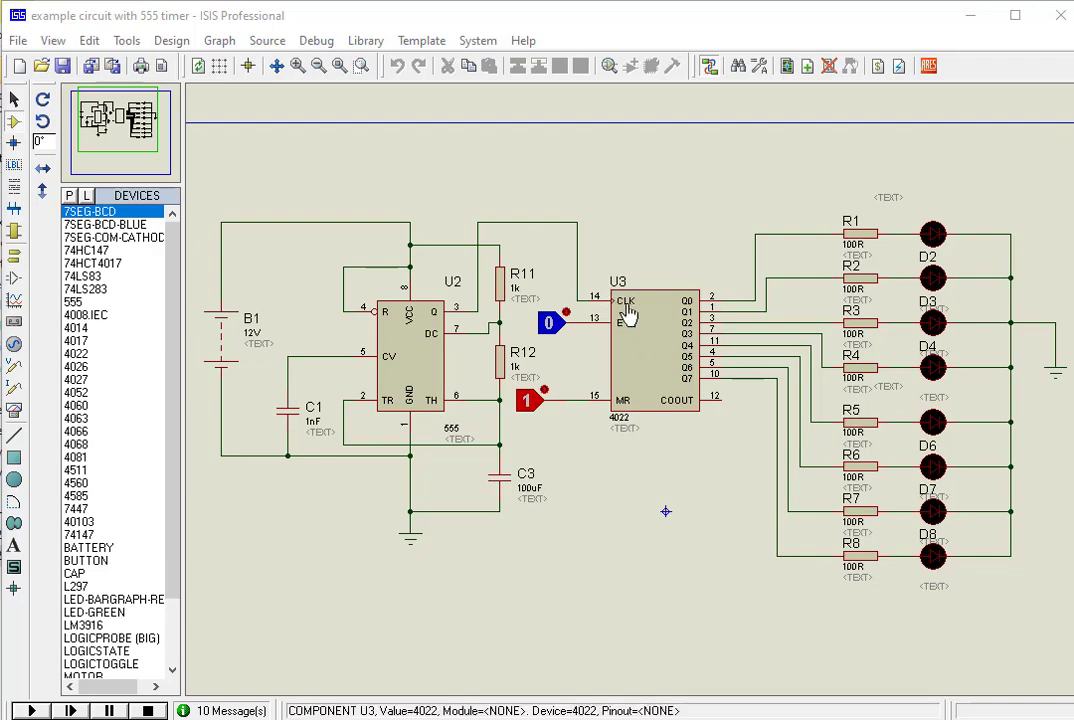
mouse_move(620, 332)
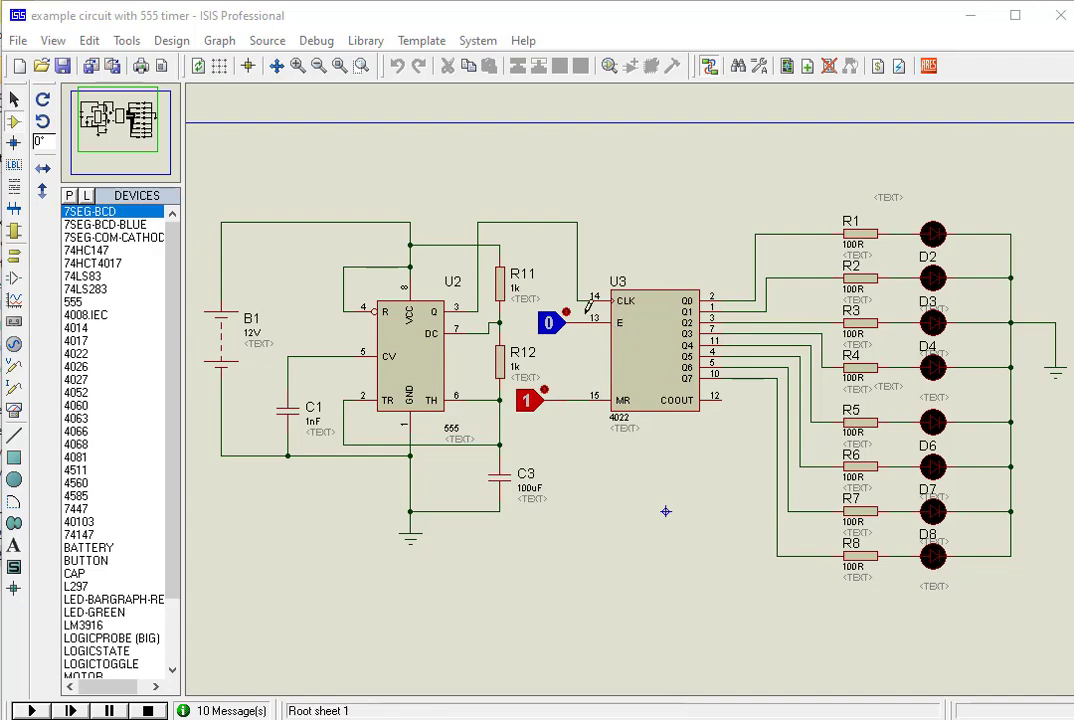
- Toggle the 4022 enable input (pin 13) to 1 and back to 0, then set reset (pin 15) to 0
left_click(550, 322)
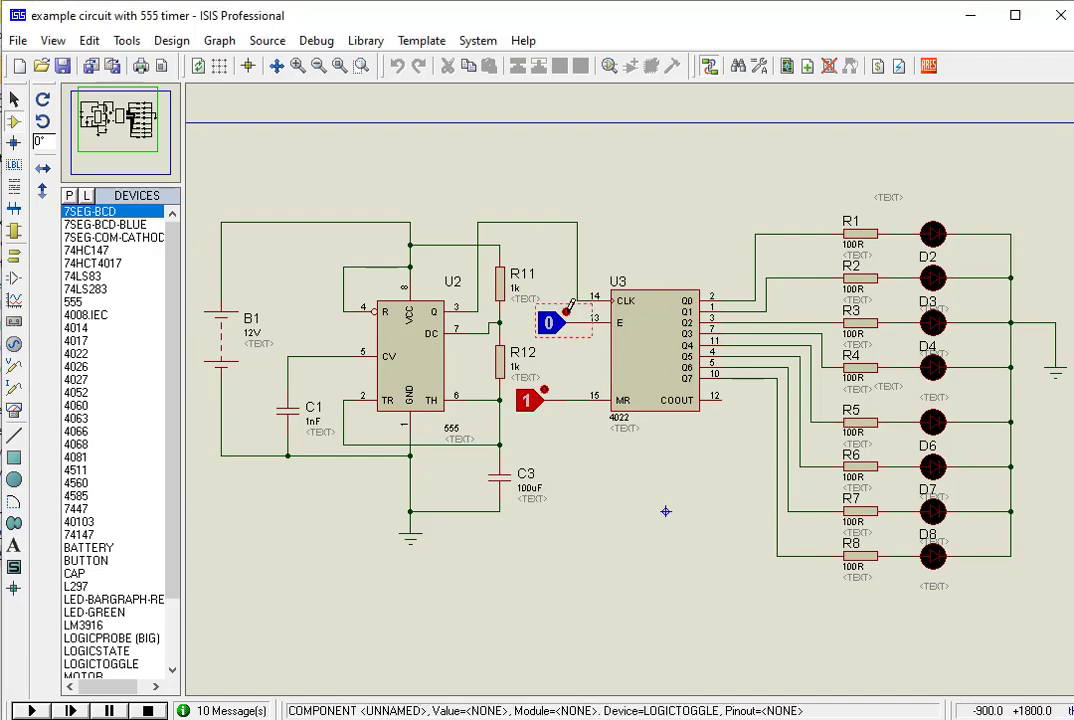
left_click(550, 324)
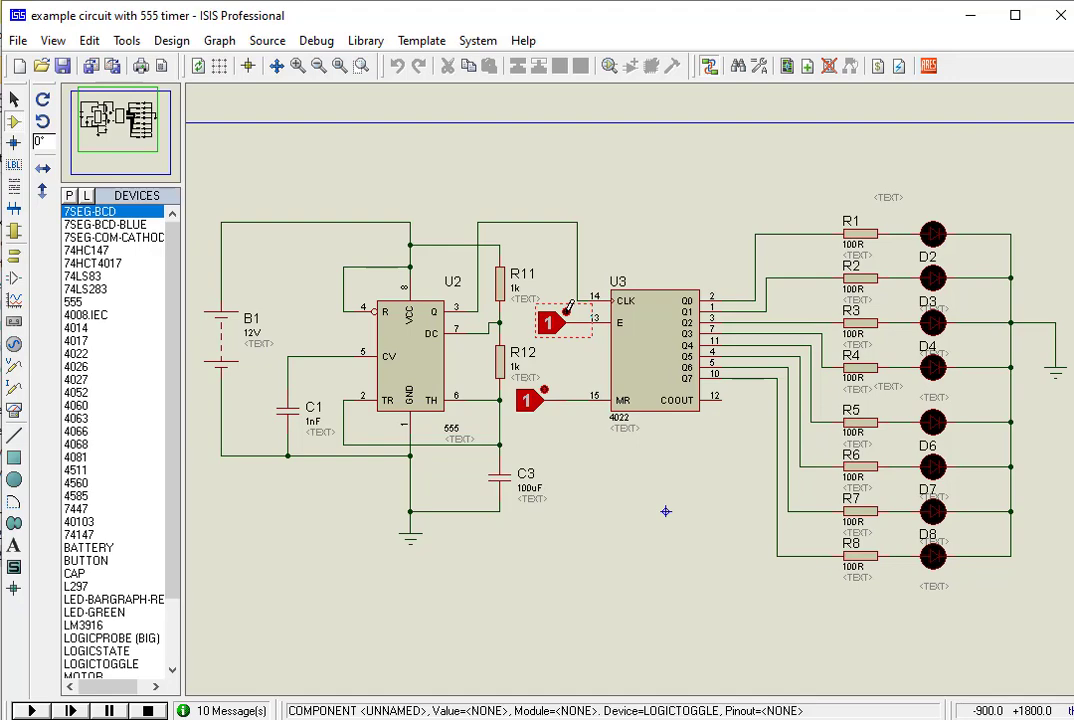
left_click(548, 320)
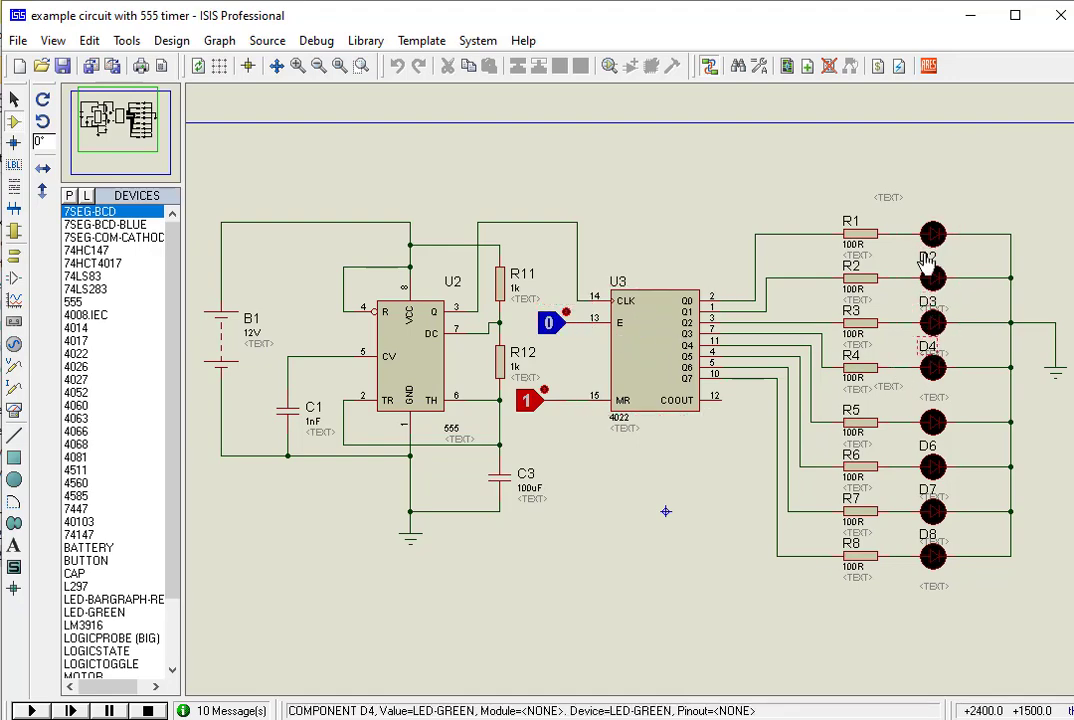
left_click(524, 400)
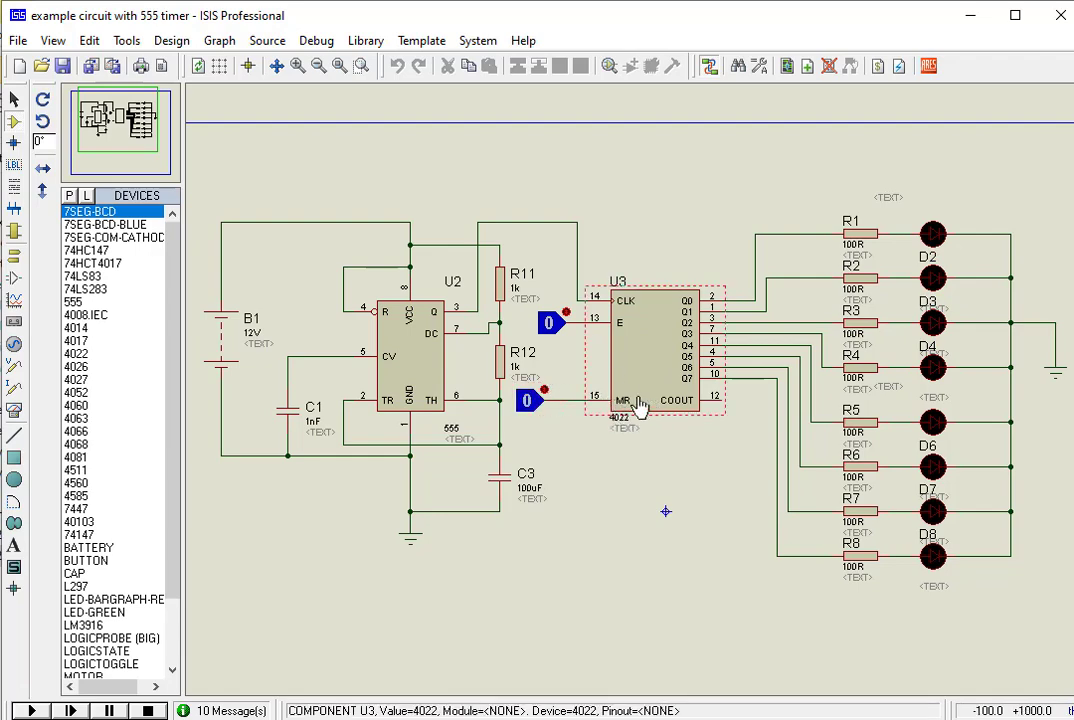
left_click(528, 400)
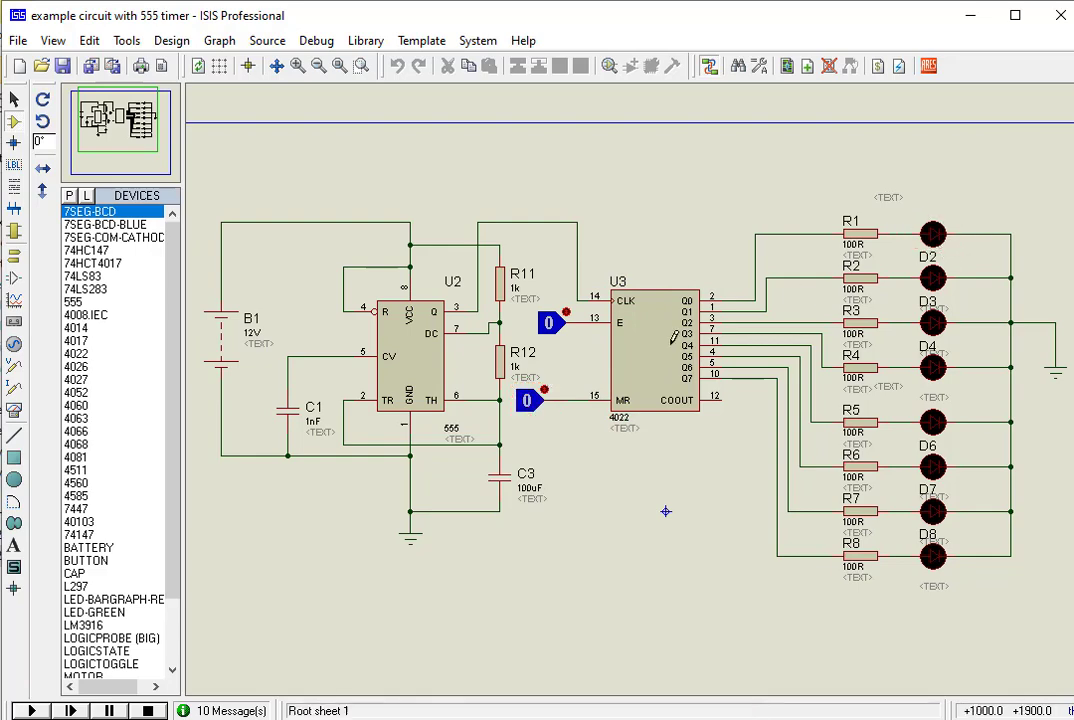
left_click(656, 350)
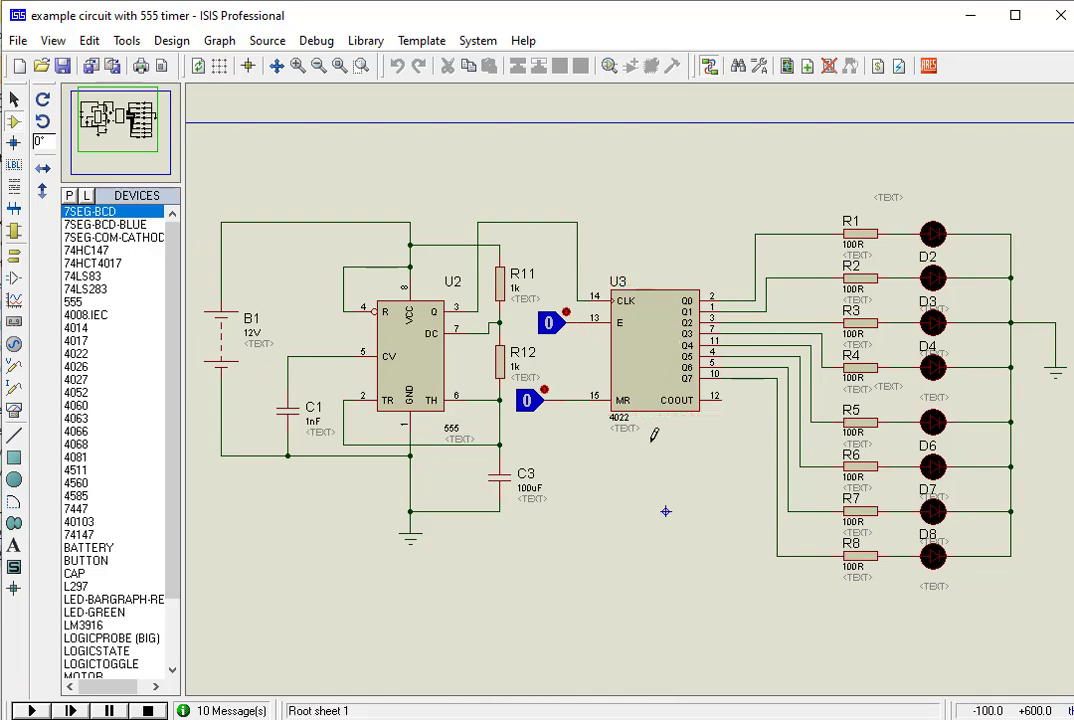
left_click(656, 350)
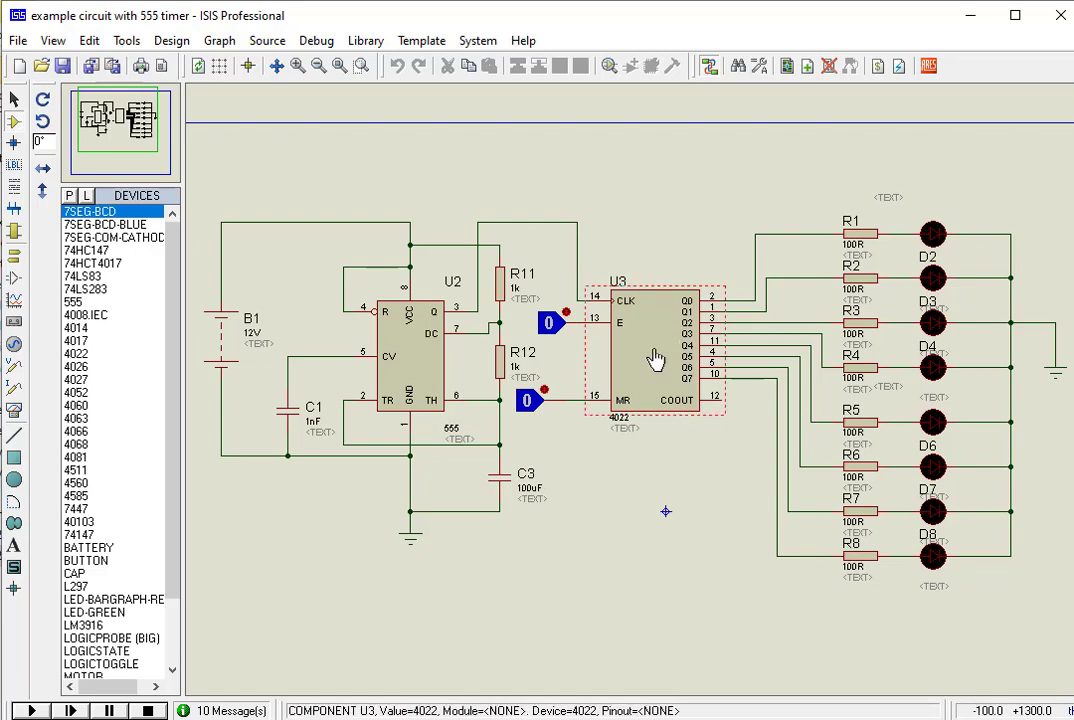
mouse_move(620, 324)
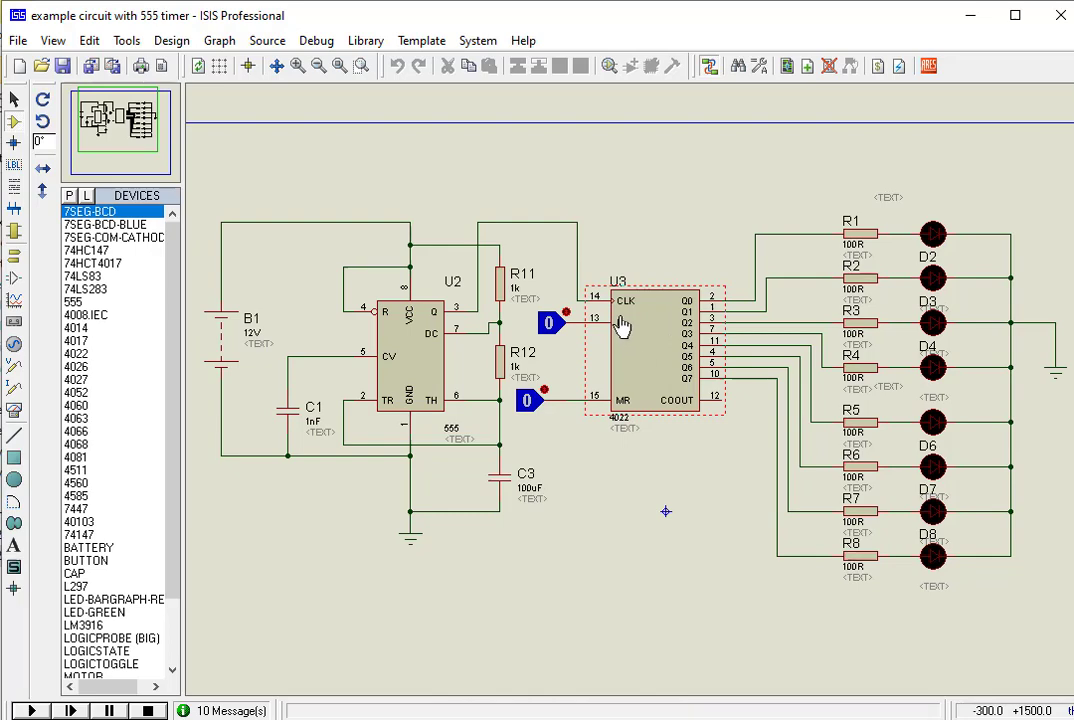
left_click(416, 380)
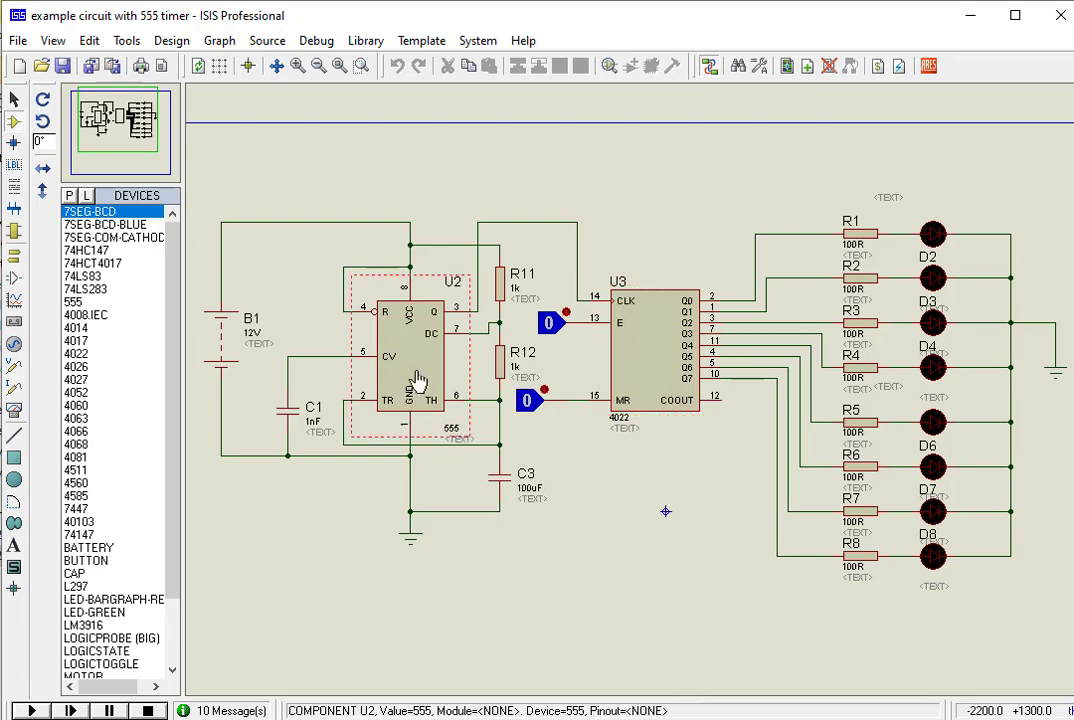
left_click(576, 456)
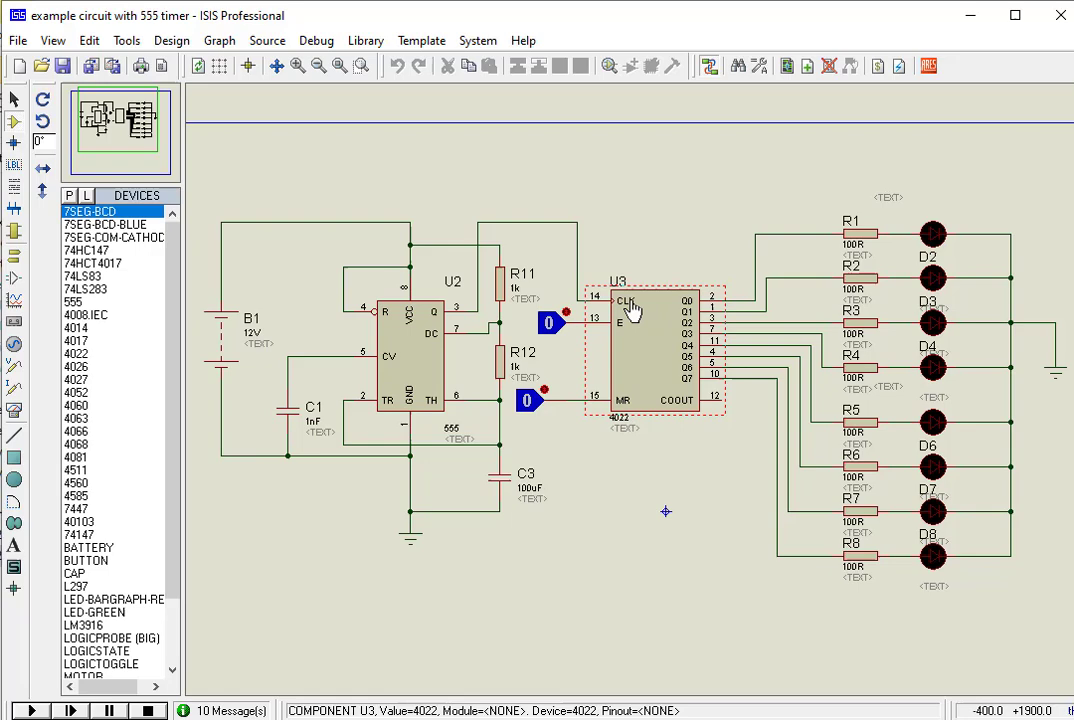
mouse_move(690, 318)
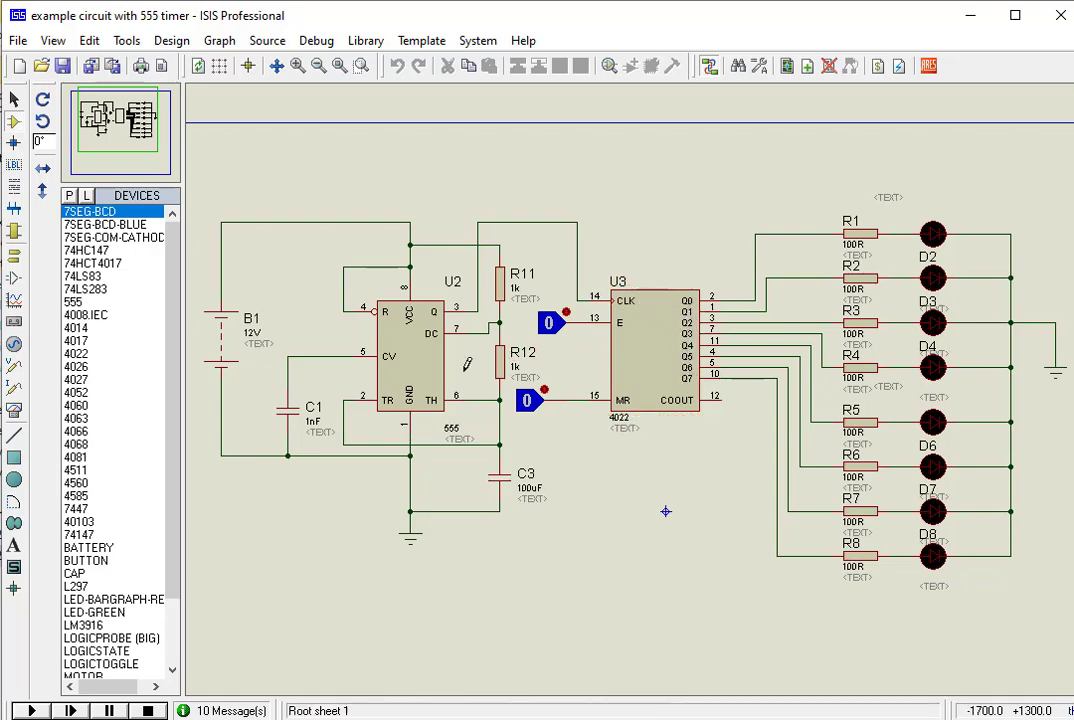
left_click(410, 360)
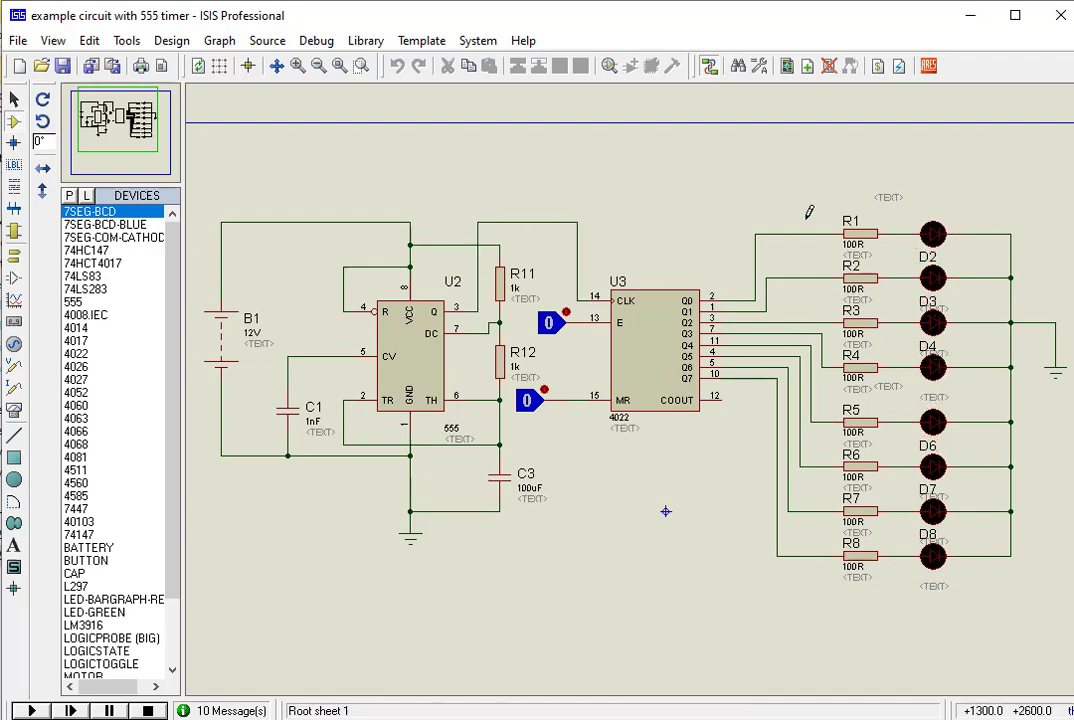
left_click(548, 322)
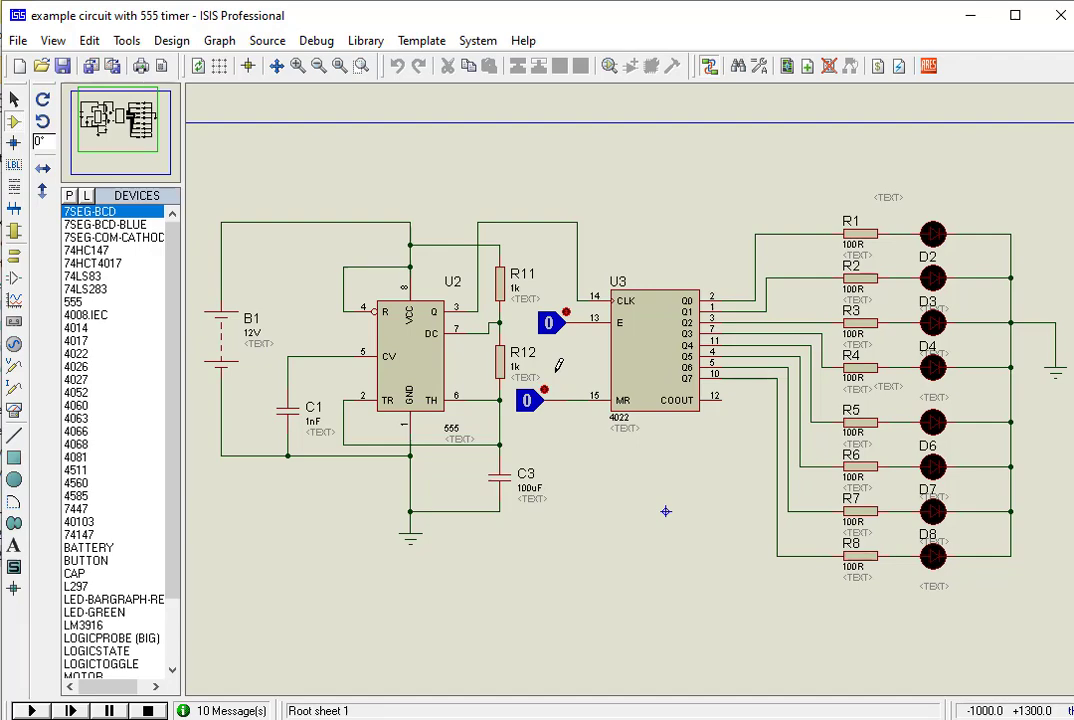
mouse_move(144, 664)
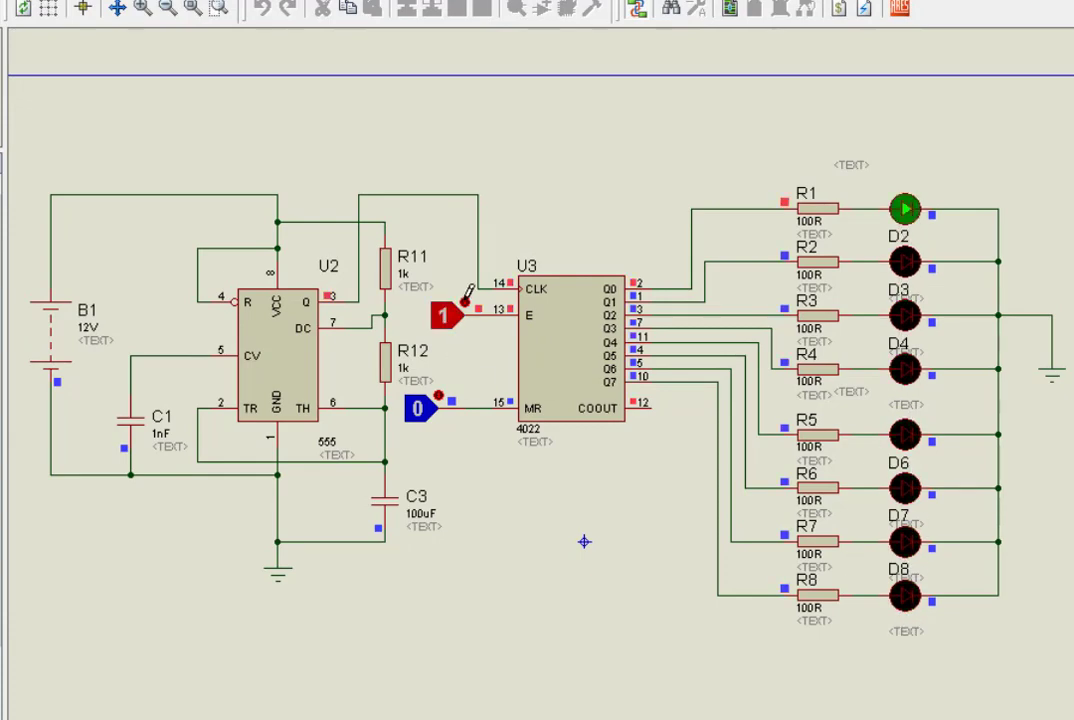
mouse_move(896, 252)
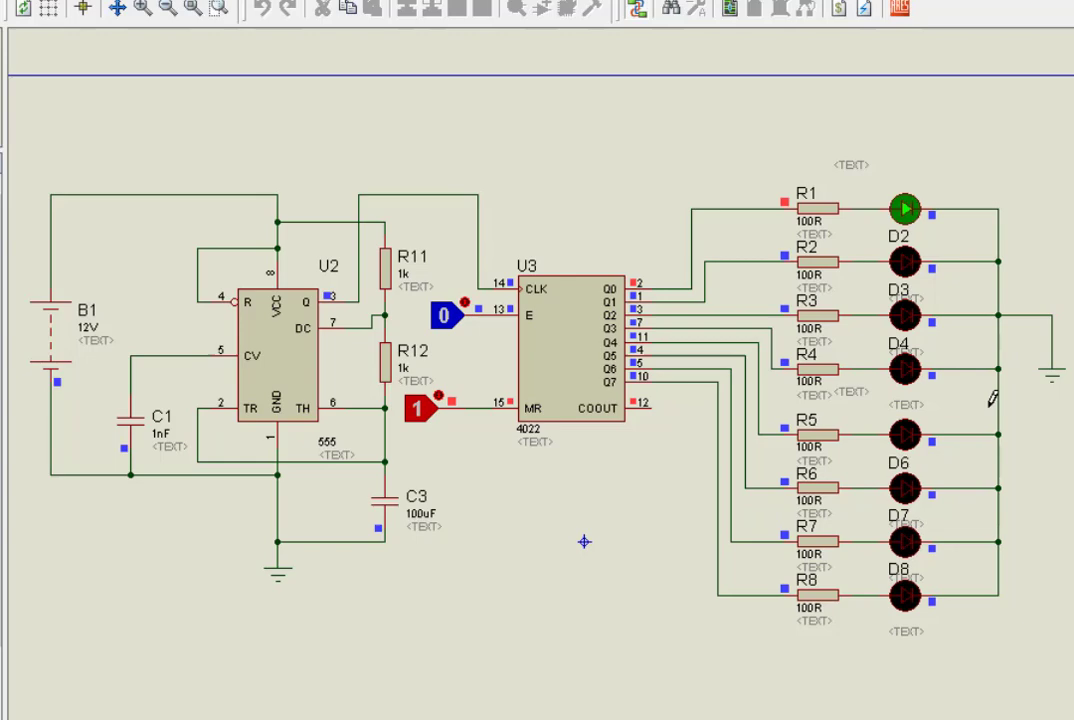
mouse_move(930, 196)
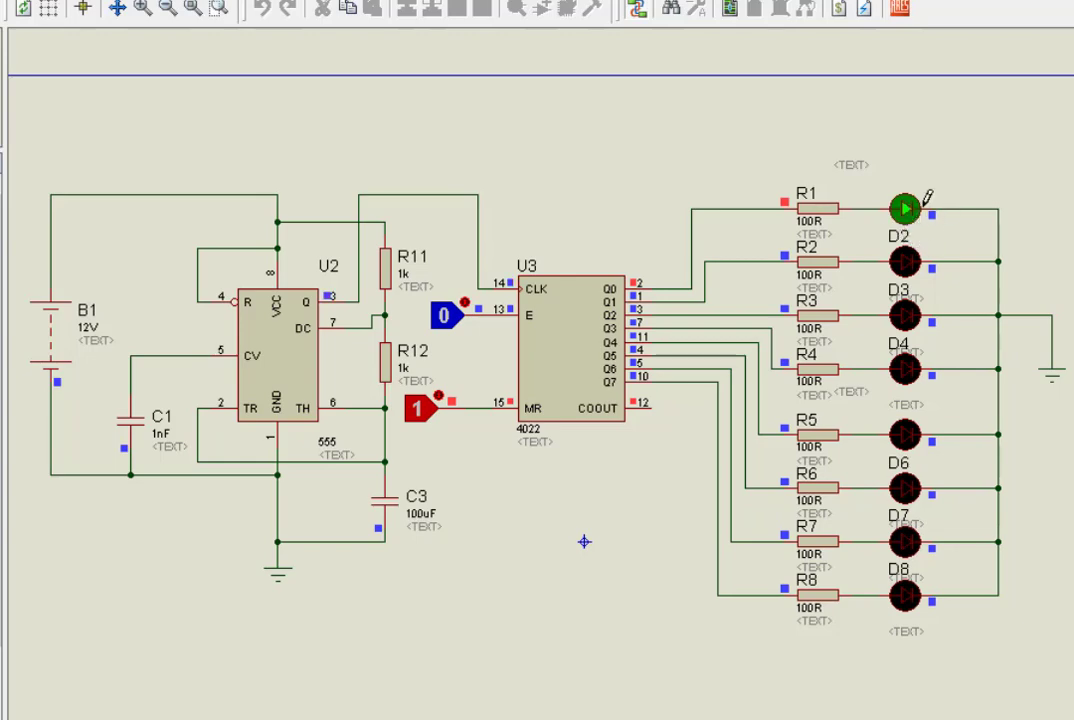
mouse_move(904, 210)
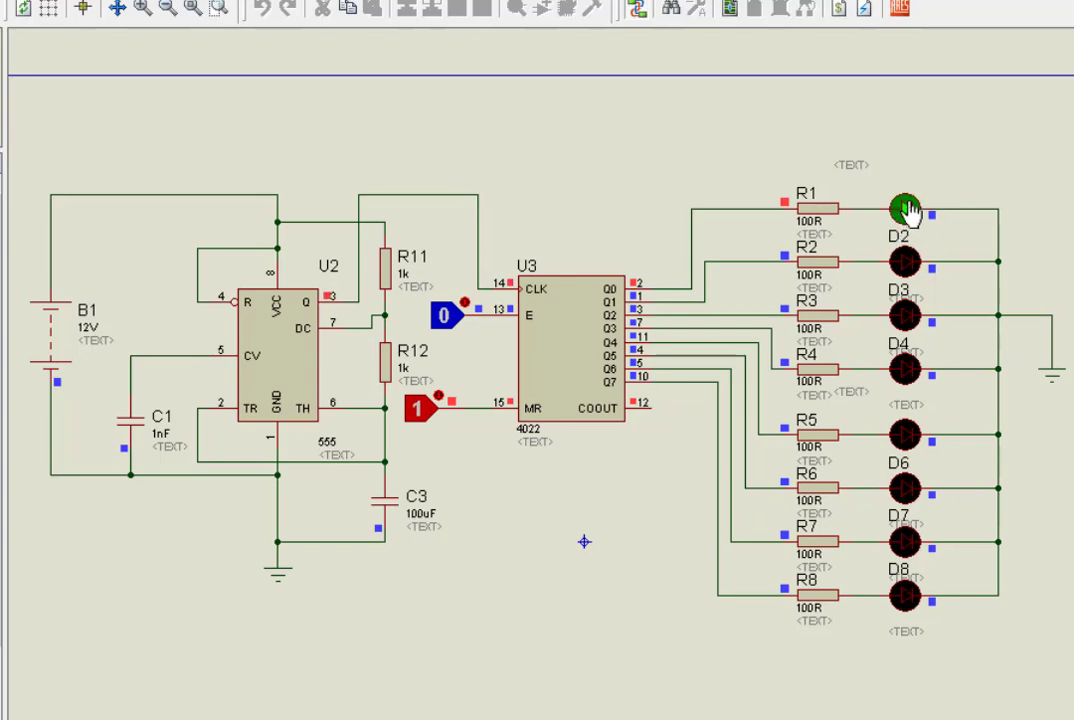